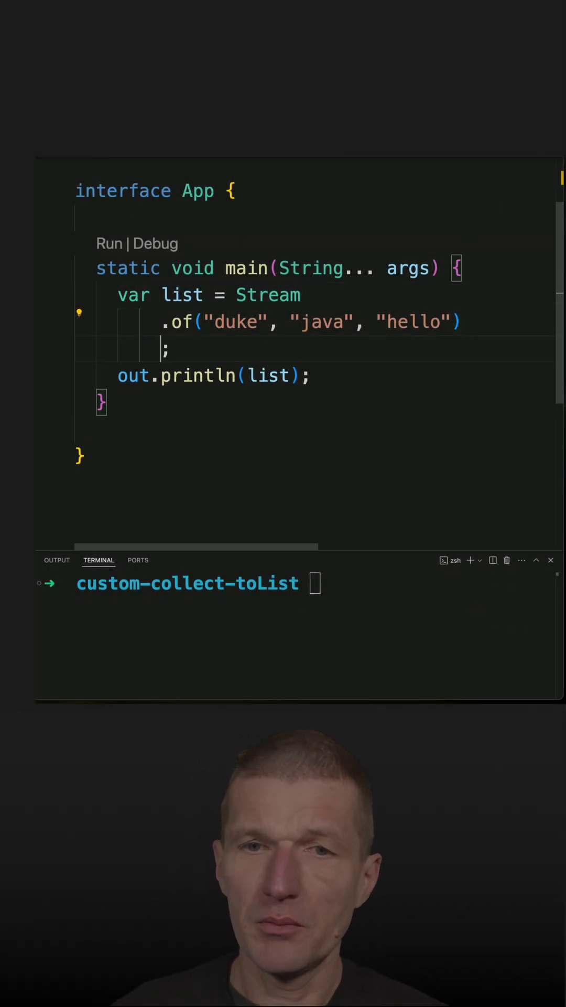
End the duke, java, hello stream with .collect(Collectors.toList()) and type java app.java
text(coll.ect)
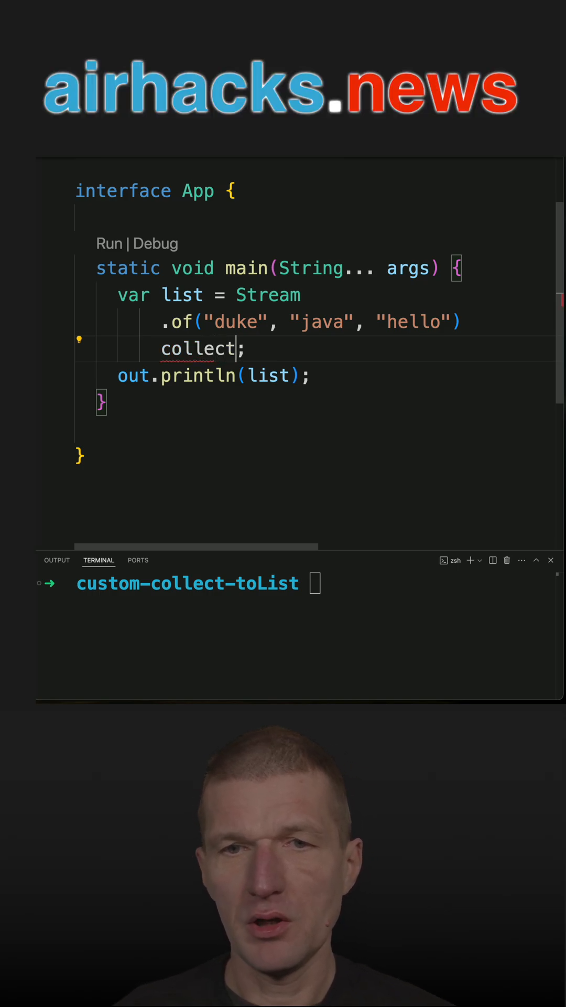
text((Collectors.to)
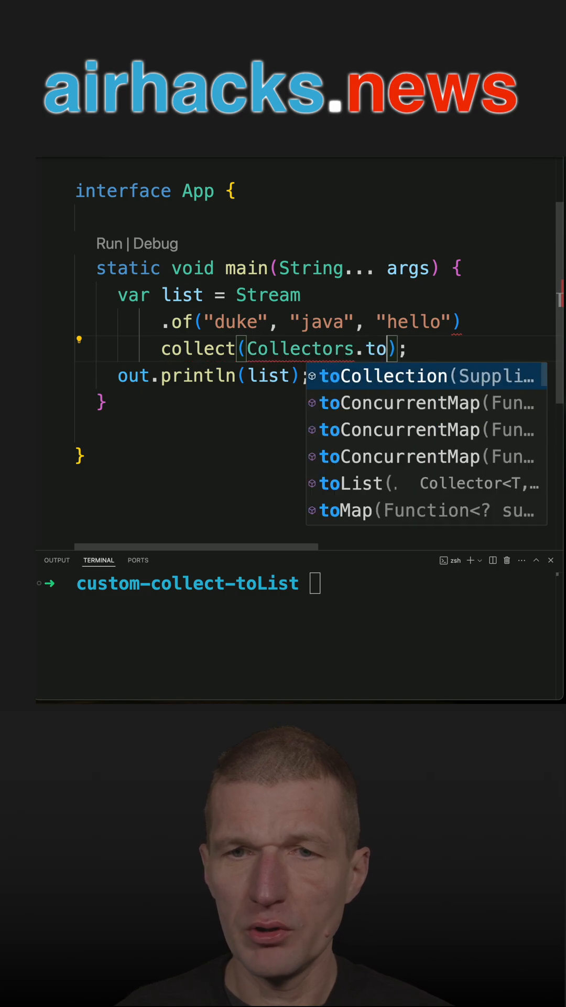
text(List()
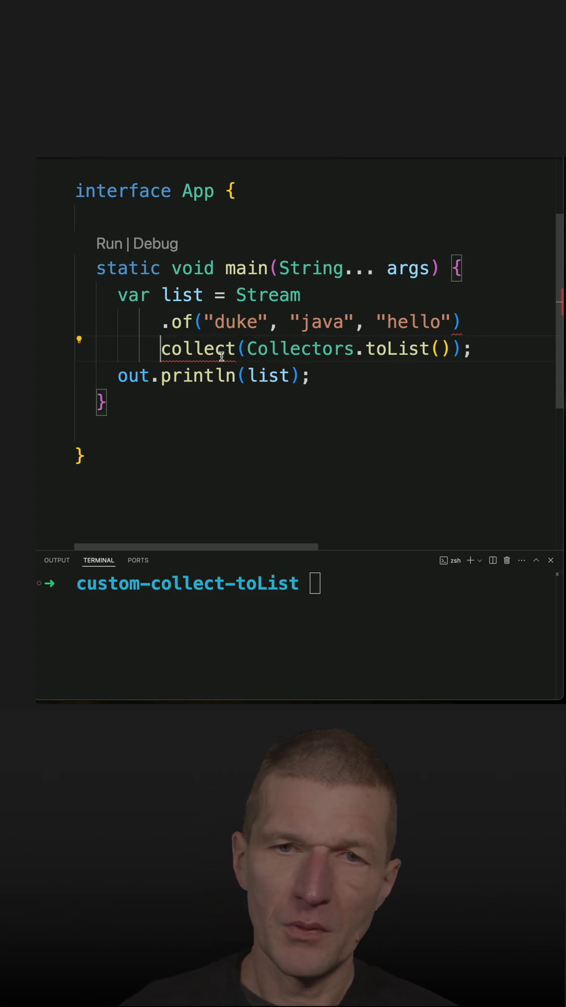
text(.)
click(198, 583)
text(java app.java)
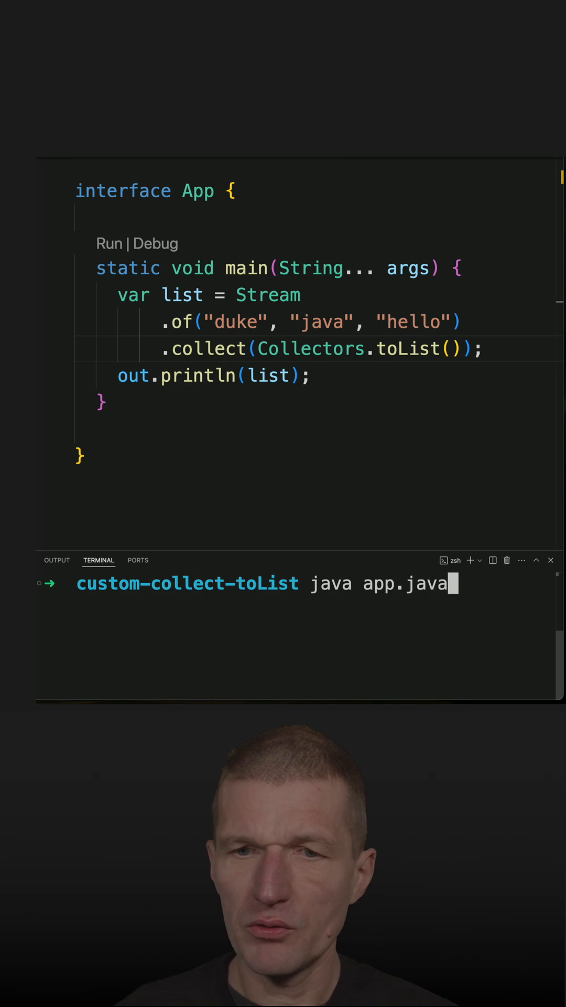
Run app.java printing [duke, java, hello], switch to .toList(), then select toList for replacement
key(enter)
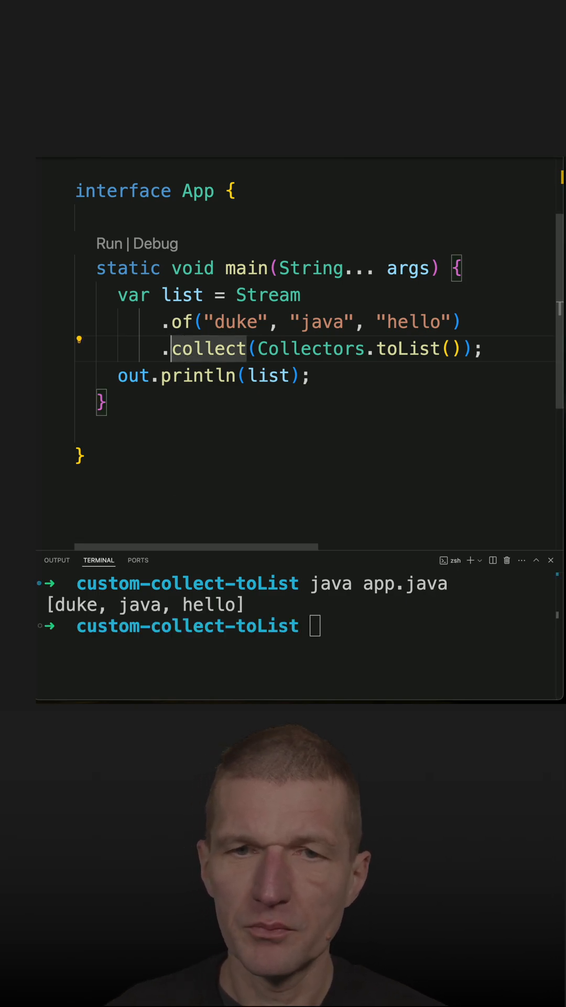
text(toList();)
click(299, 626)
text(java app.java)
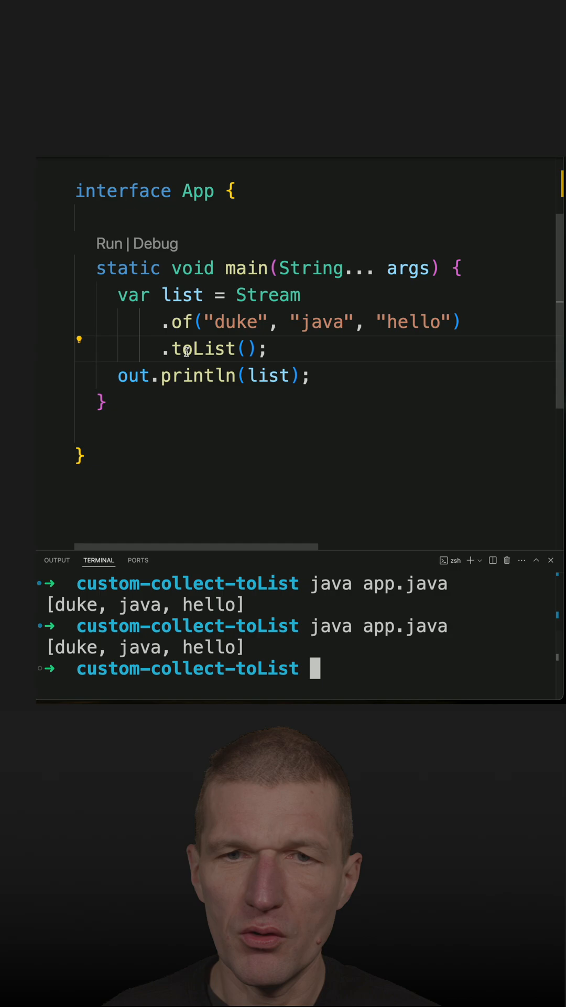
double_click(203, 348)
text(collec)
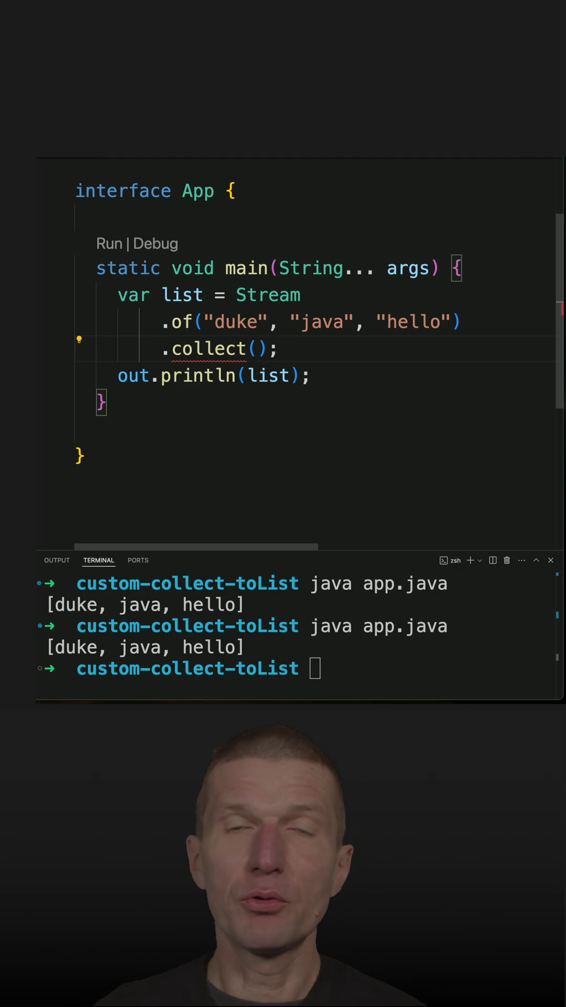
Type ArrayList::new as the first collect argument
text(C)
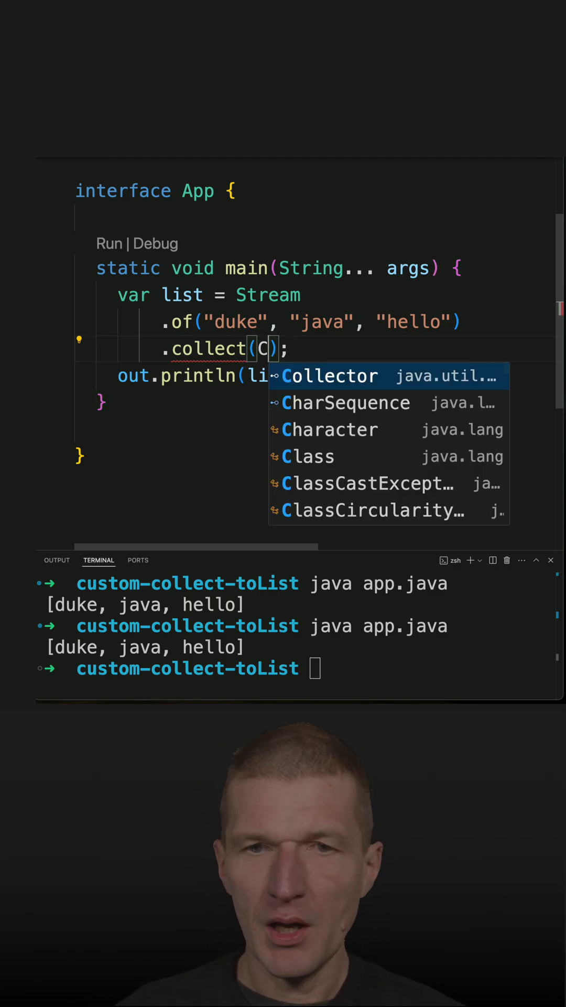
text(rray)
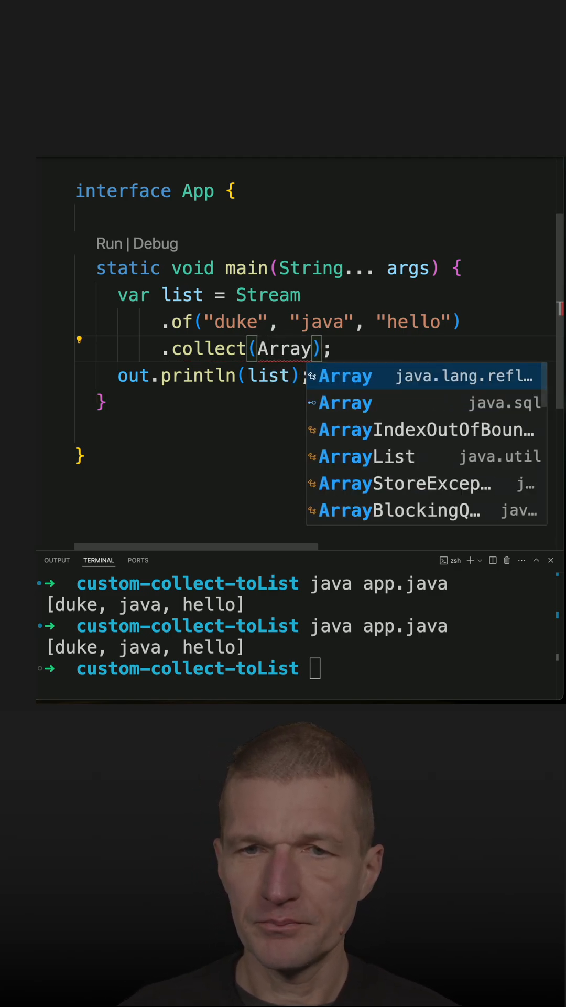
text(ArrayLIst::ne)
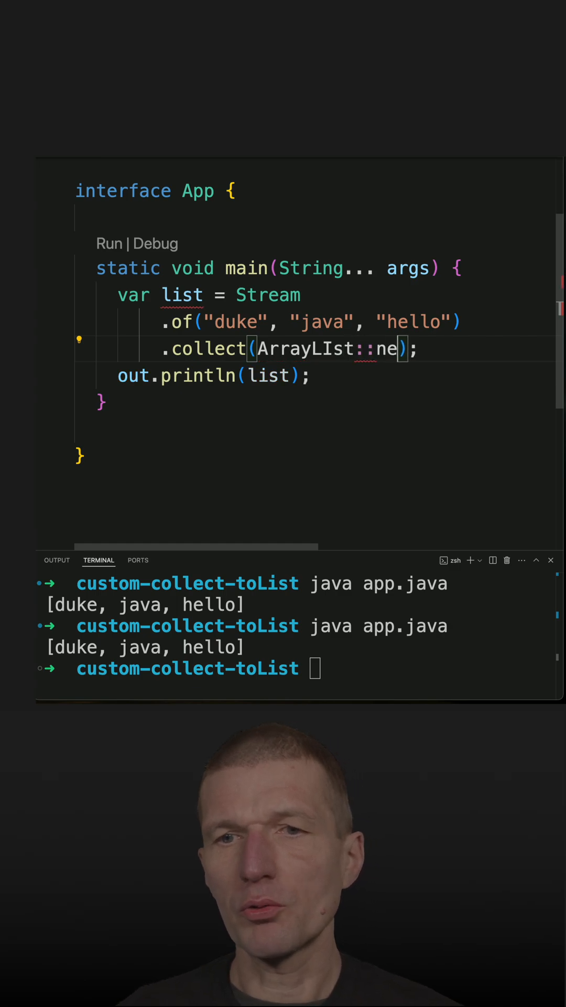
text(w)
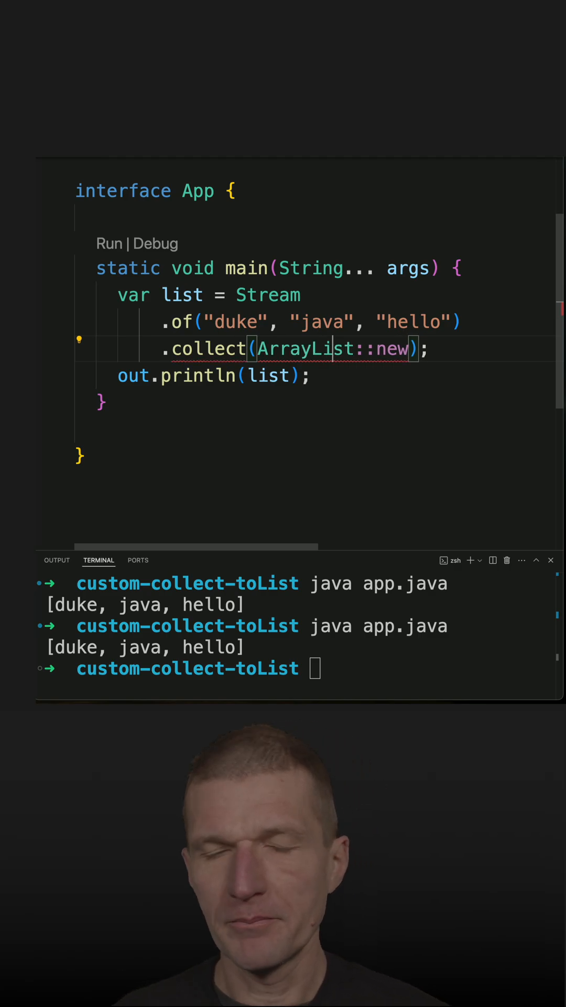
text(,)
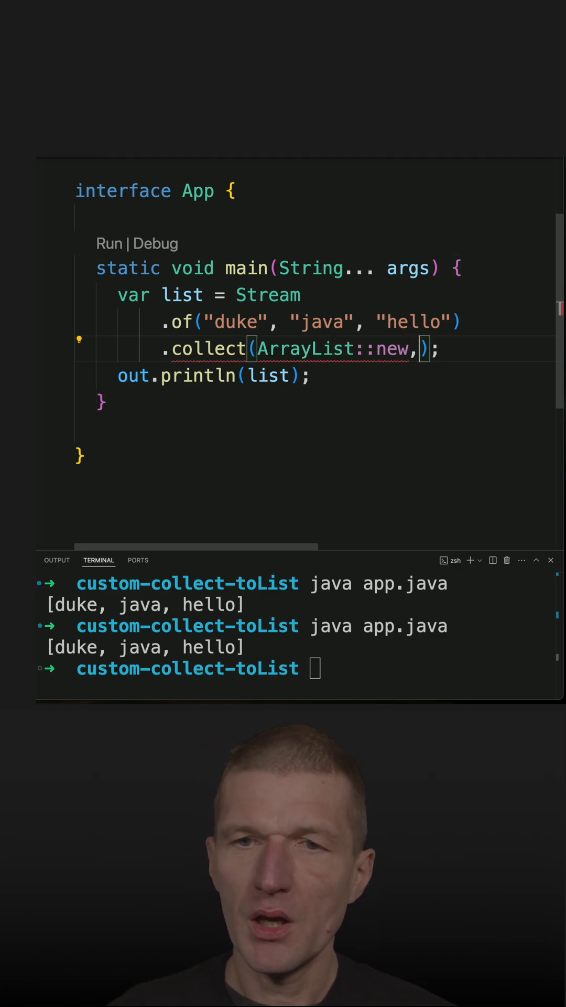
Add ArrayList::add as the second argument, fixing the 'addd' typo, and start a third ArrayList
text(ArrayList::addd)
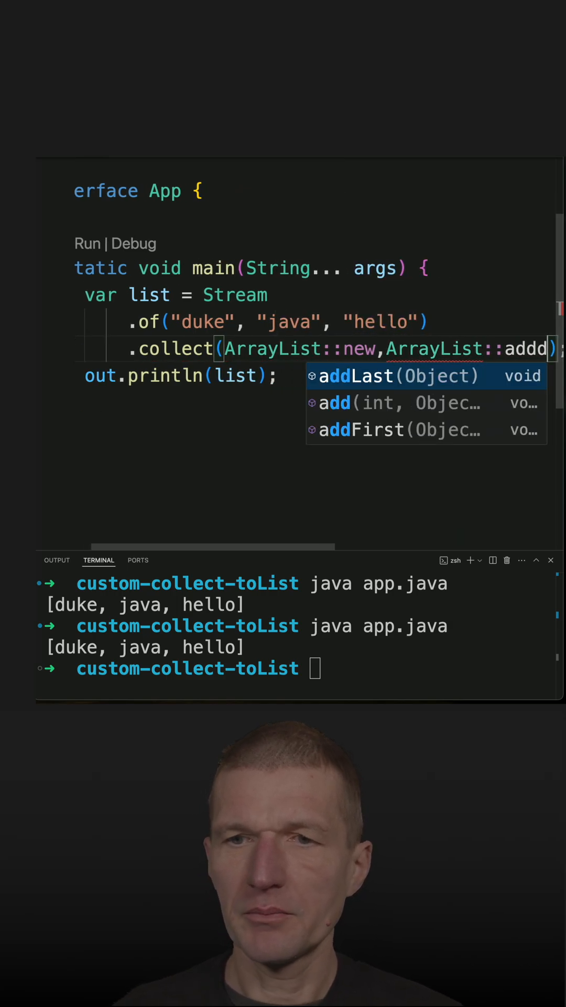
key(Backspace)
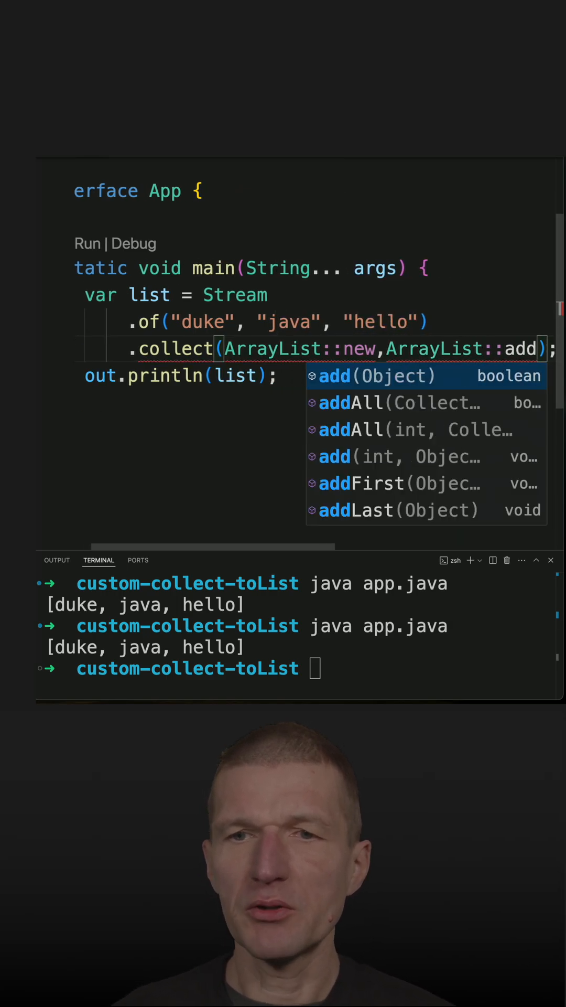
text(,)
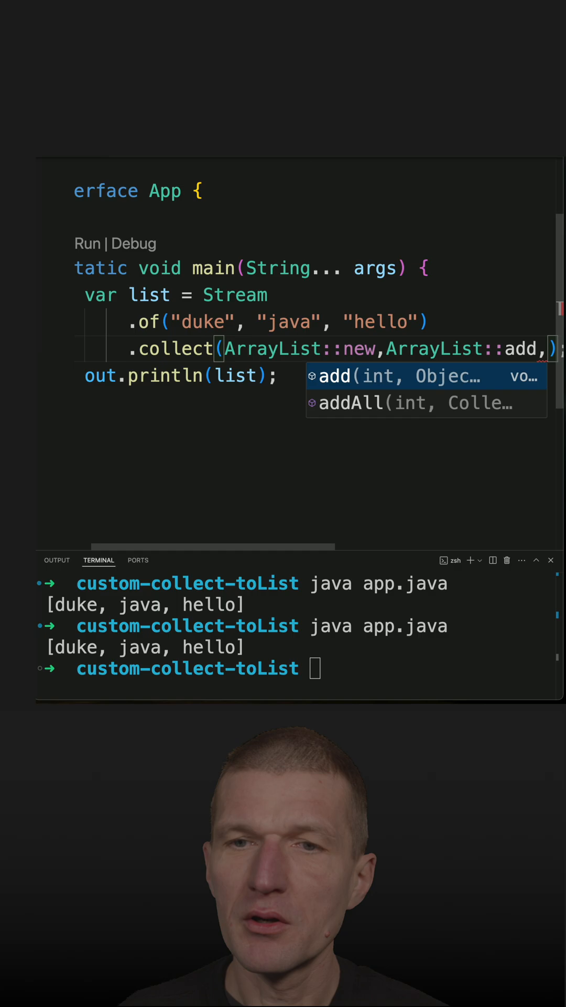
text(ArrayList)
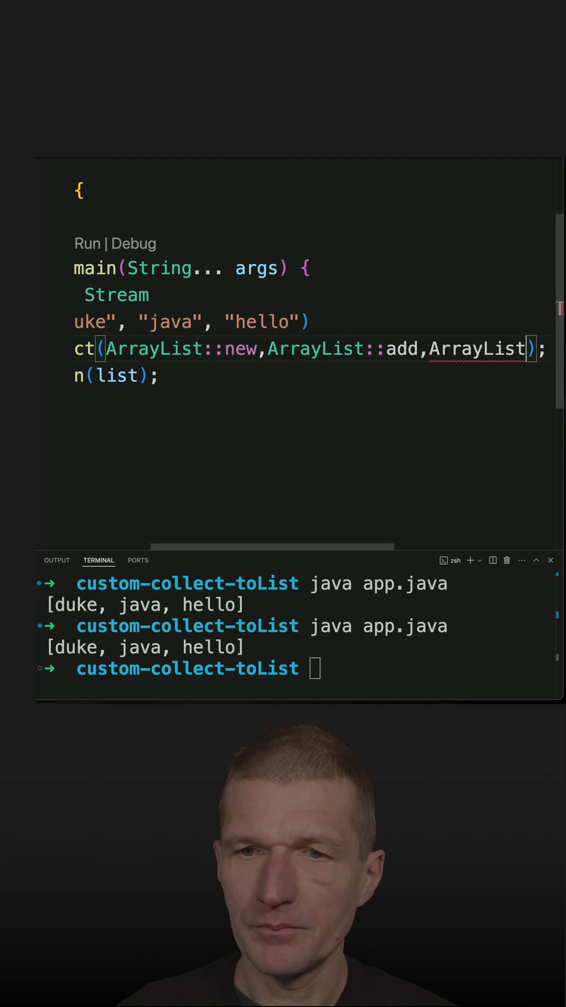
Complete the third argument as ArrayList::add and run java app.java in the terminal
text(::add)
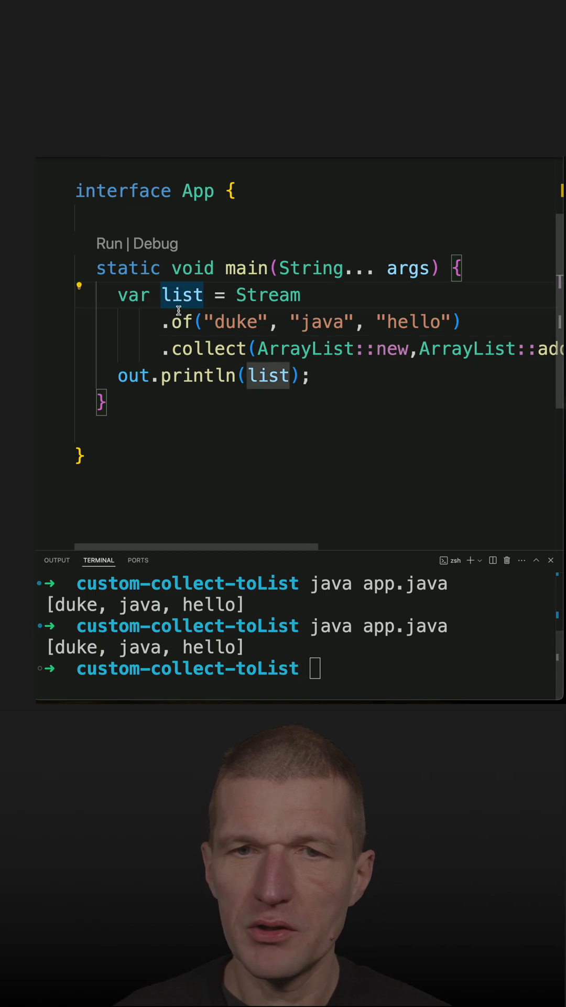
mouse_move(182, 295)
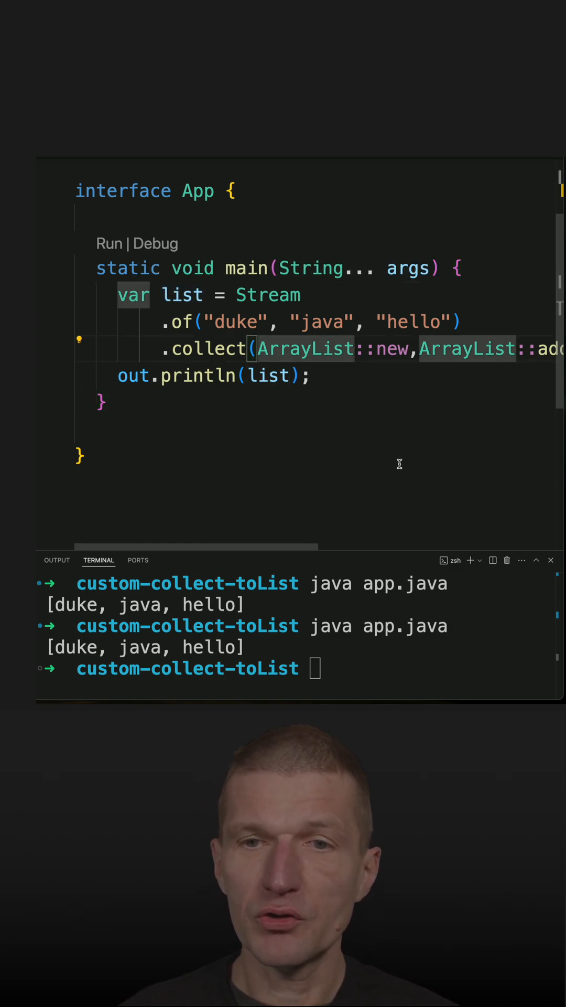
text(java app.java)
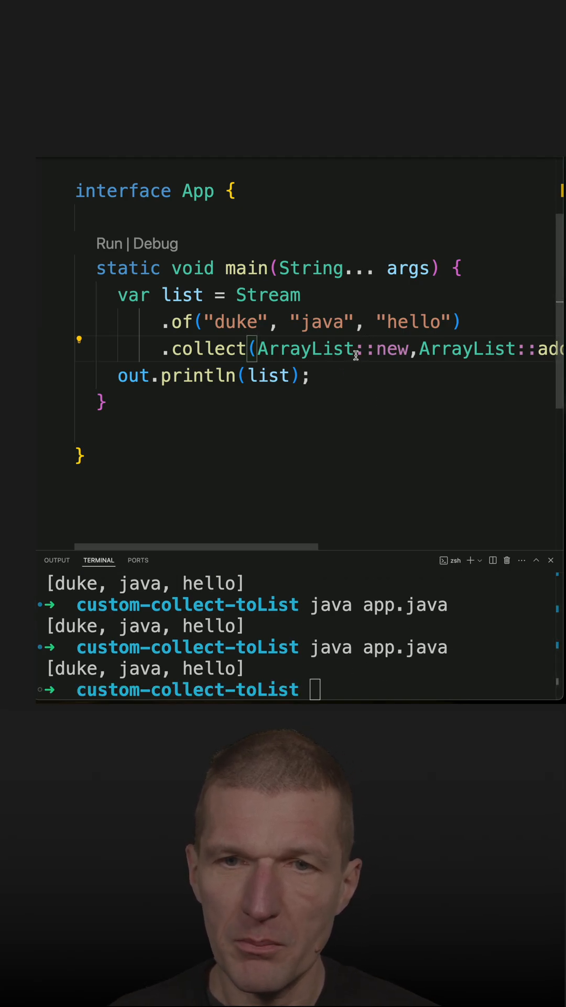
Change the supplier to ArrayList<String>::new using the String autocomplete
text(<Stri)
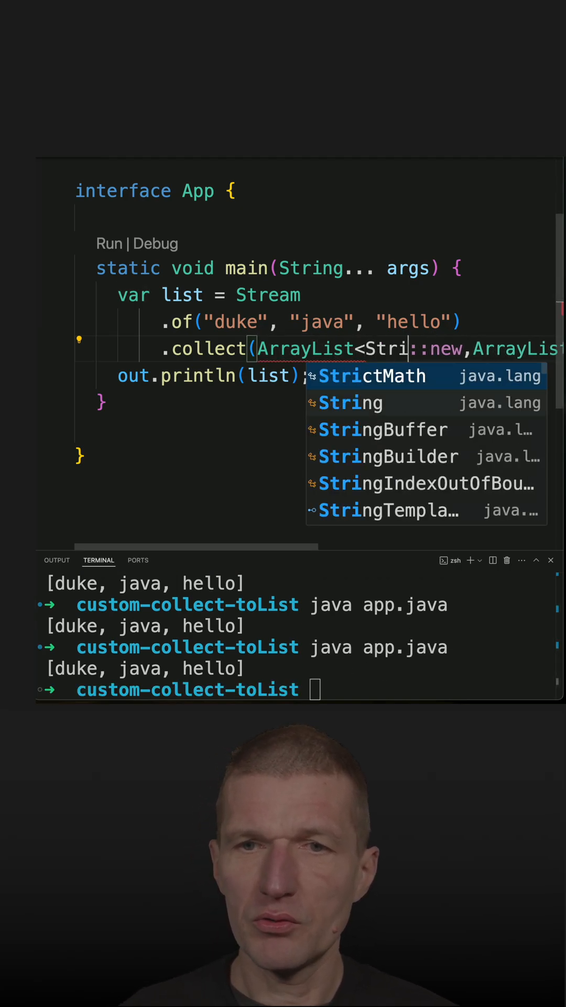
click(351, 403)
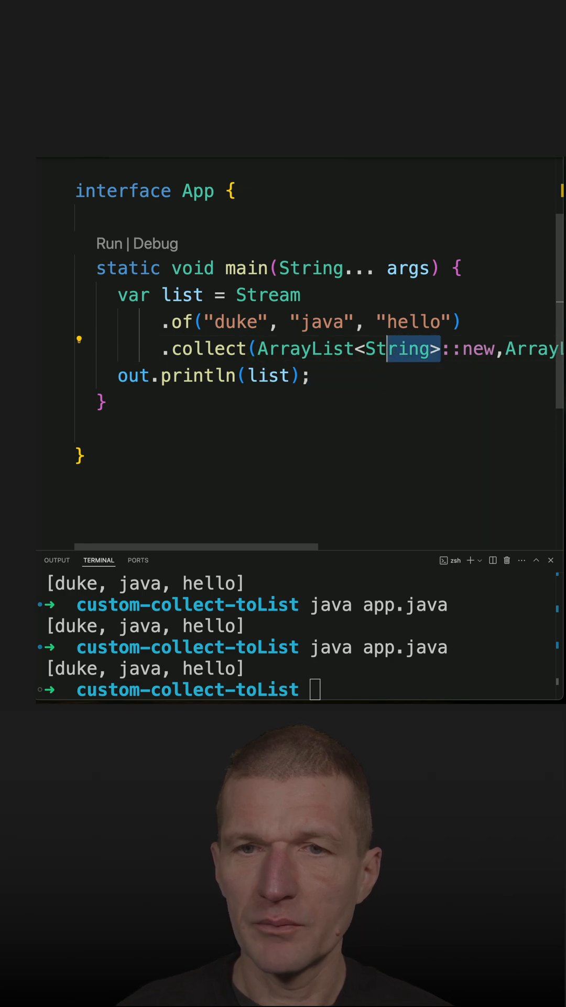